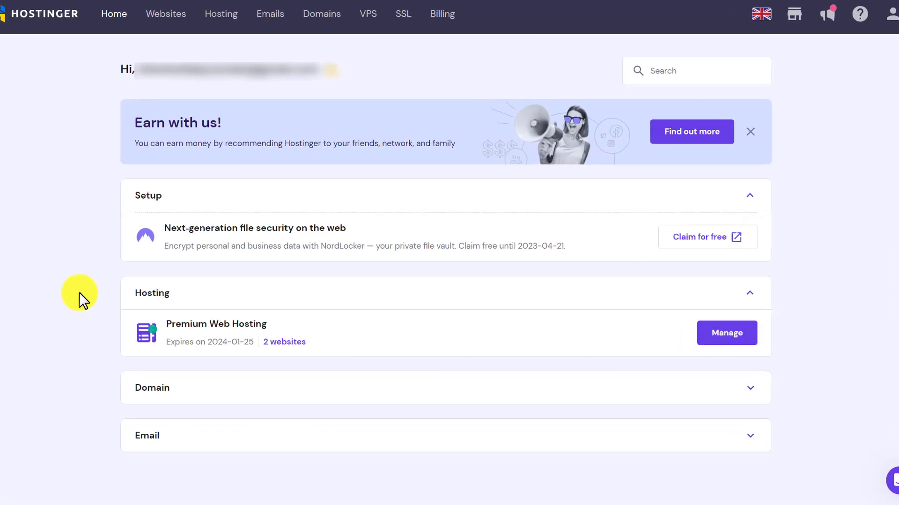
Scroll the hPanel home page and manage the Premium Web Hosting plan.
scroll("down", 3)
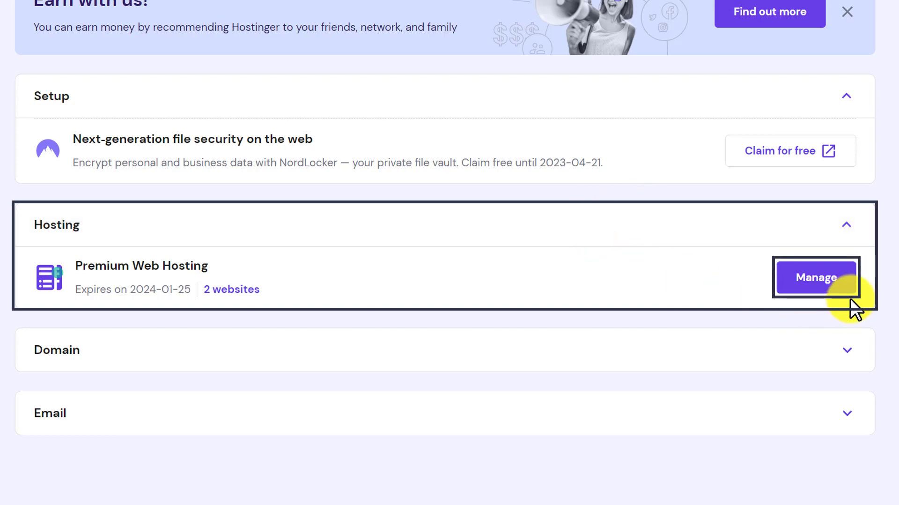
left_click(815, 277)
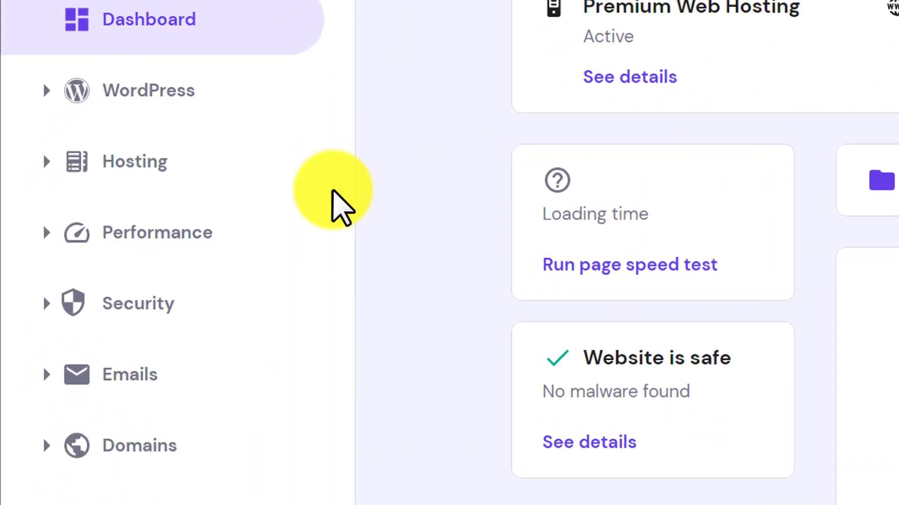
Expand Hosting in the sidebar and view Plan Details, showing server706 in the United Kingdom.
left_click(135, 161)
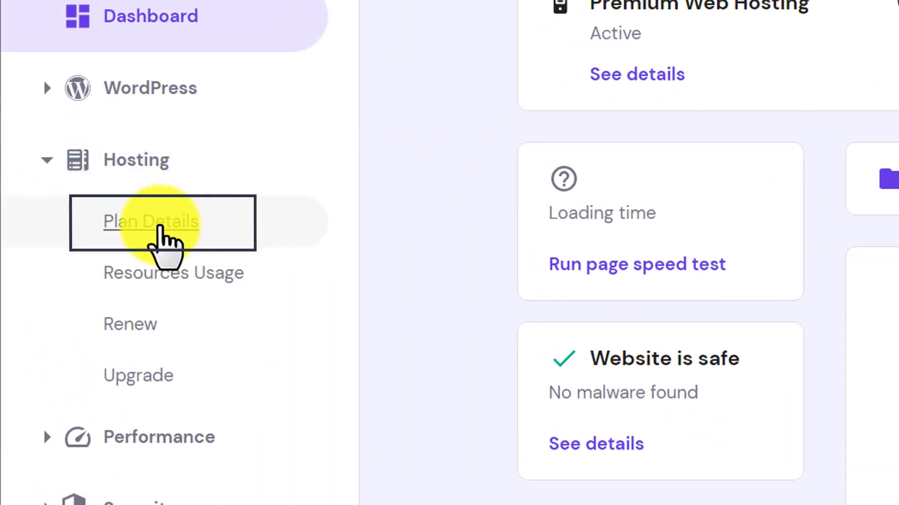
left_click(150, 221)
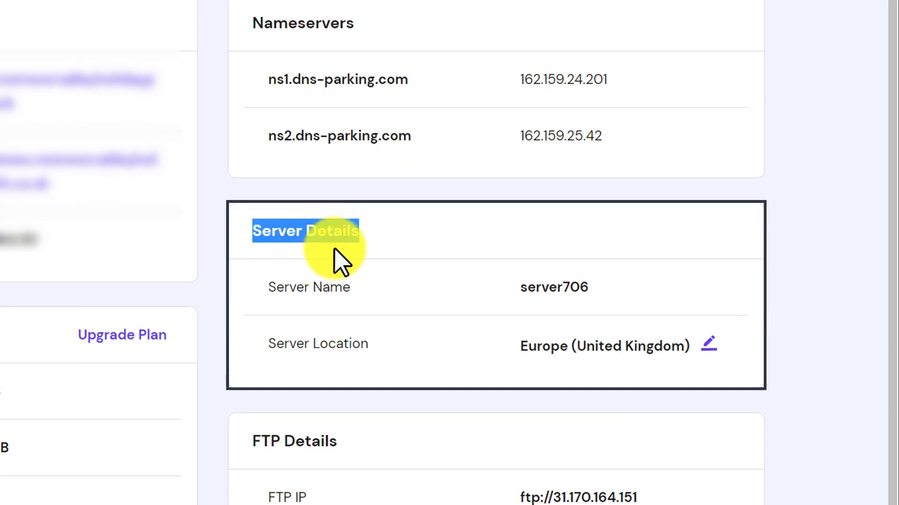
mouse_move(728, 396)
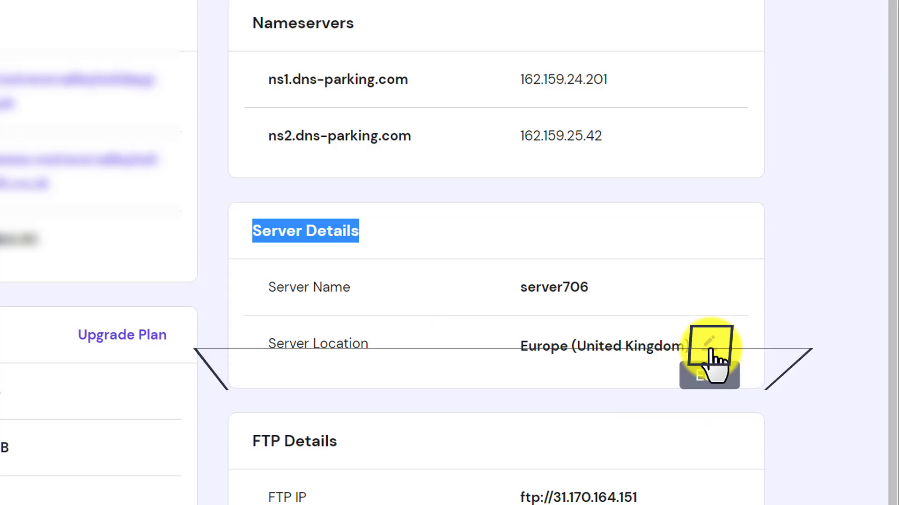
Edit the Server Location under Server Details to open the location-change dialog.
left_click(708, 350)
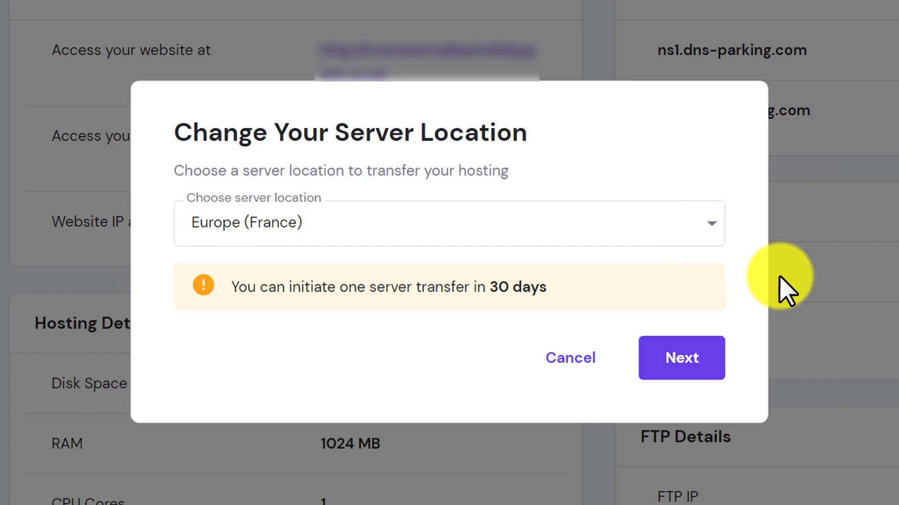
Choose North America (USA, AZ) as the new location and continue to transfer information.
left_click(711, 222)
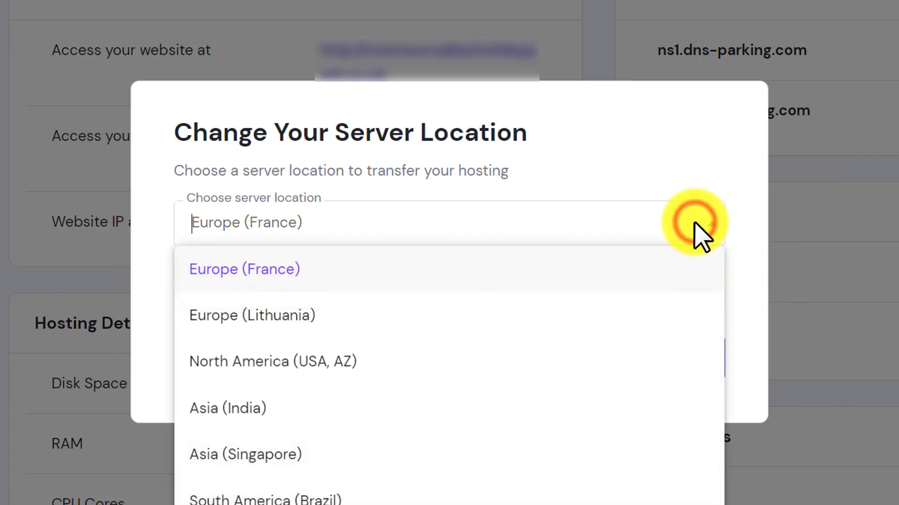
left_click(273, 361)
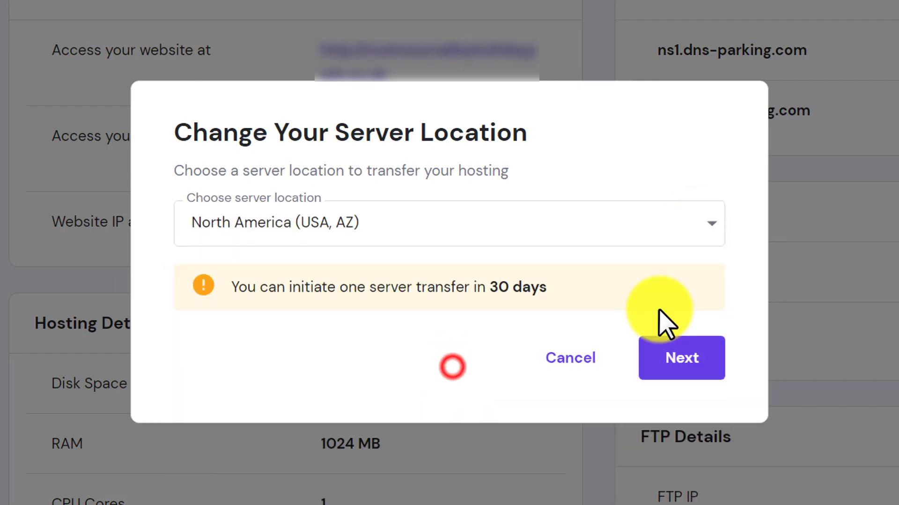
left_click(682, 357)
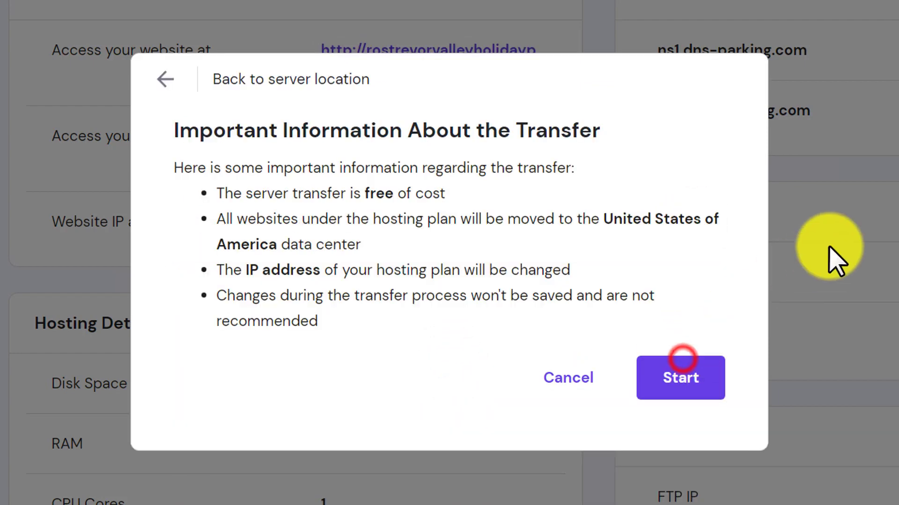